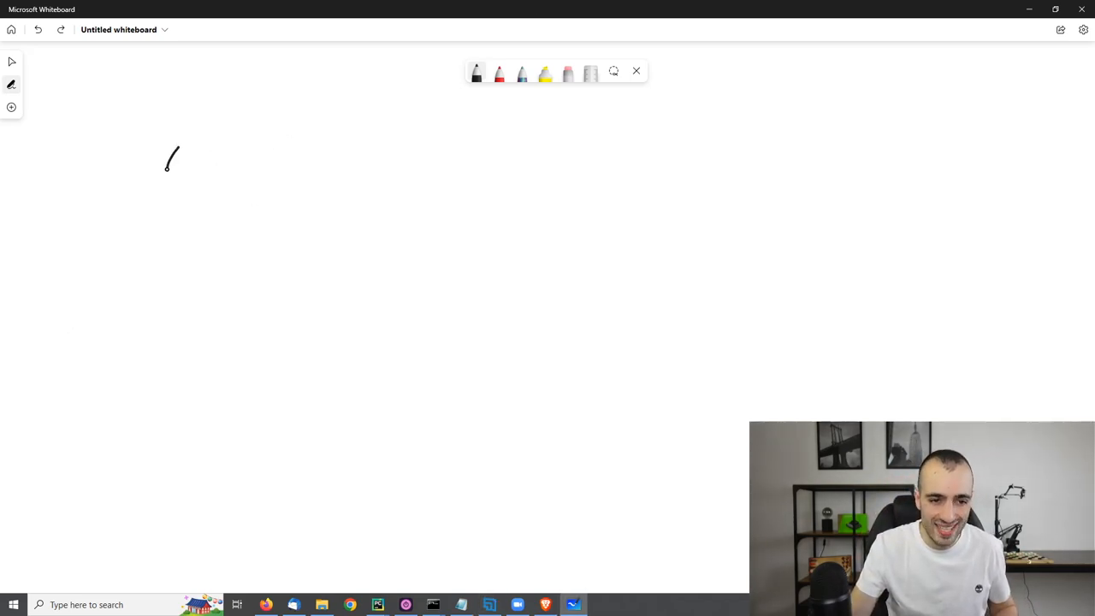
- Sketch the overhead camera body with a lens box beneath it
left_click_drag(167, 162, 296, 168)
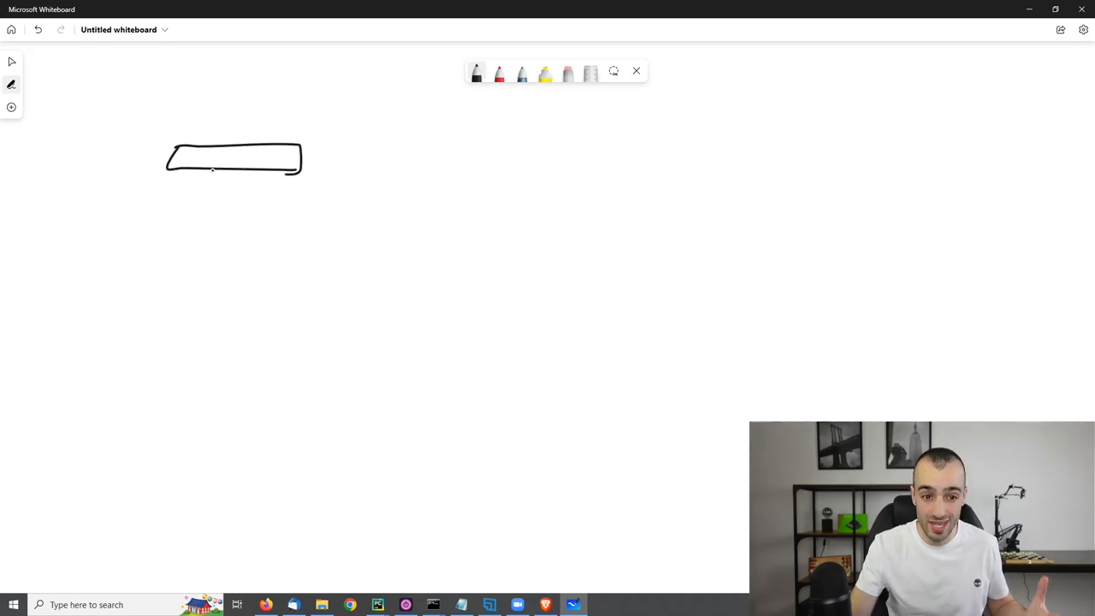
left_click_drag(221, 171, 257, 184)
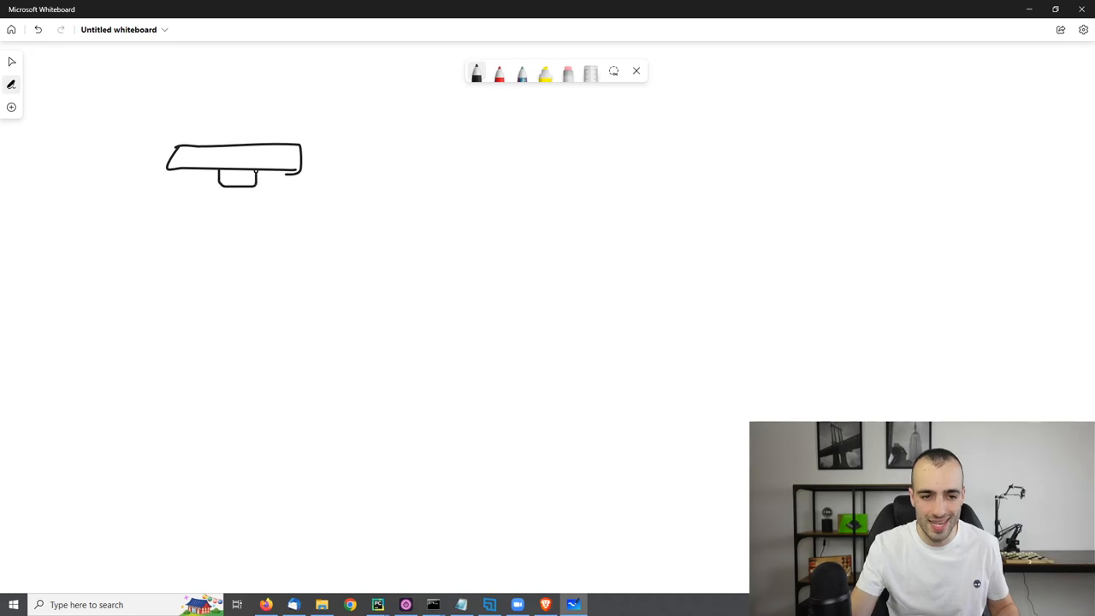
left_click(139, 379)
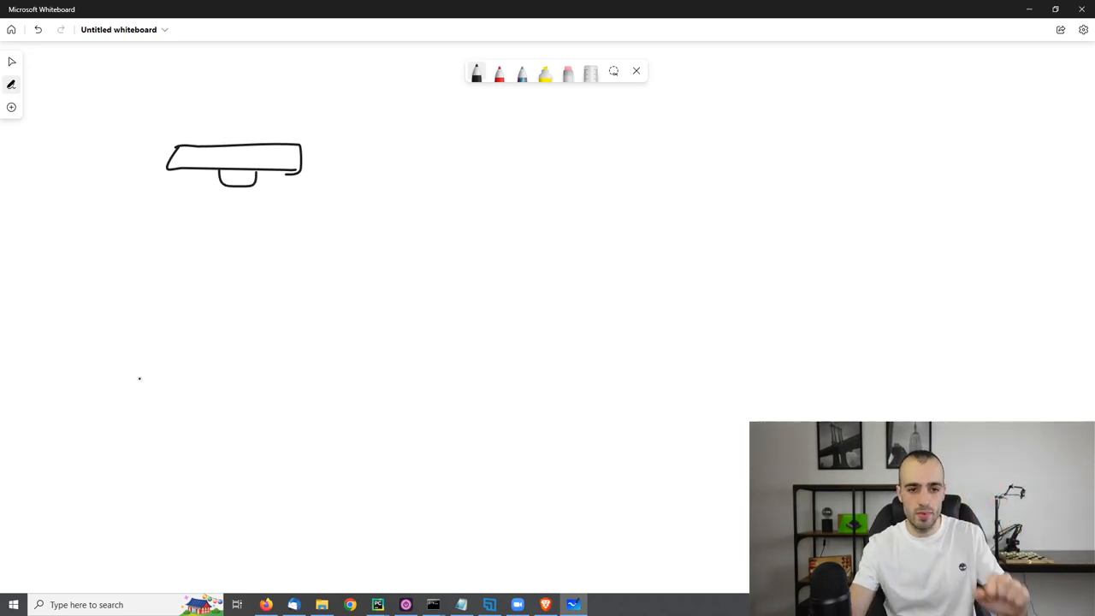
- Outline the checkers board below the camera and add a dark piece
left_click_drag(98, 278, 334, 278)
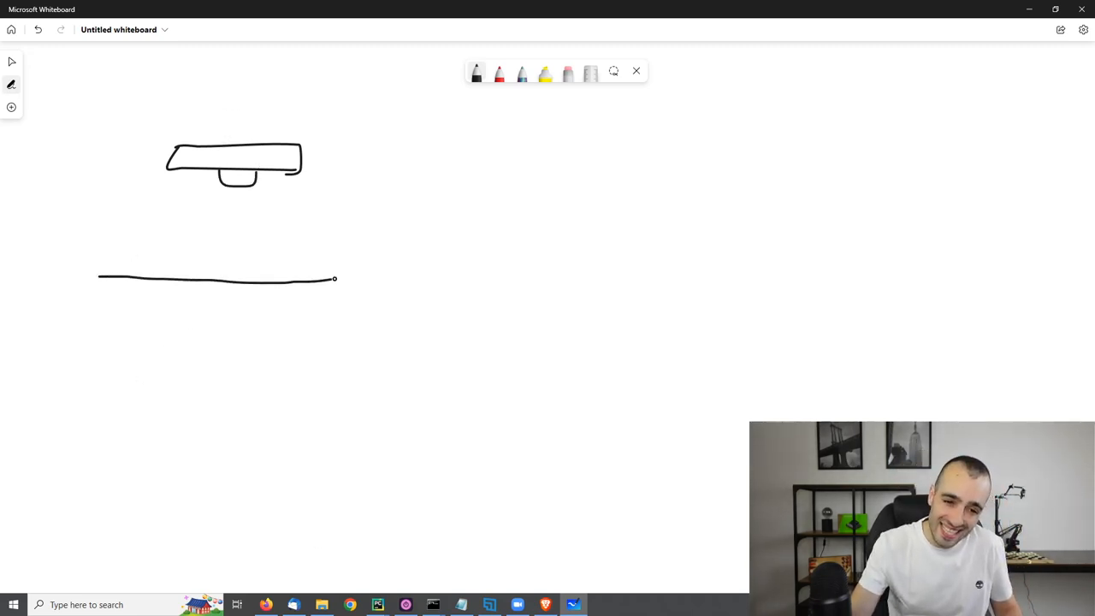
left_click_drag(98, 278, 85, 508)
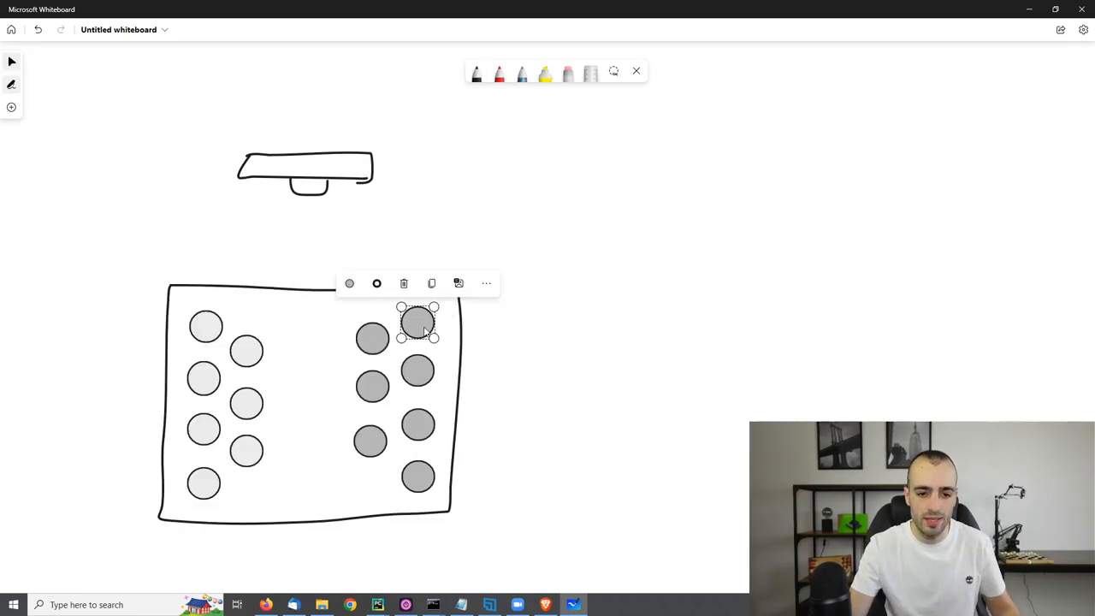
left_click(246, 351)
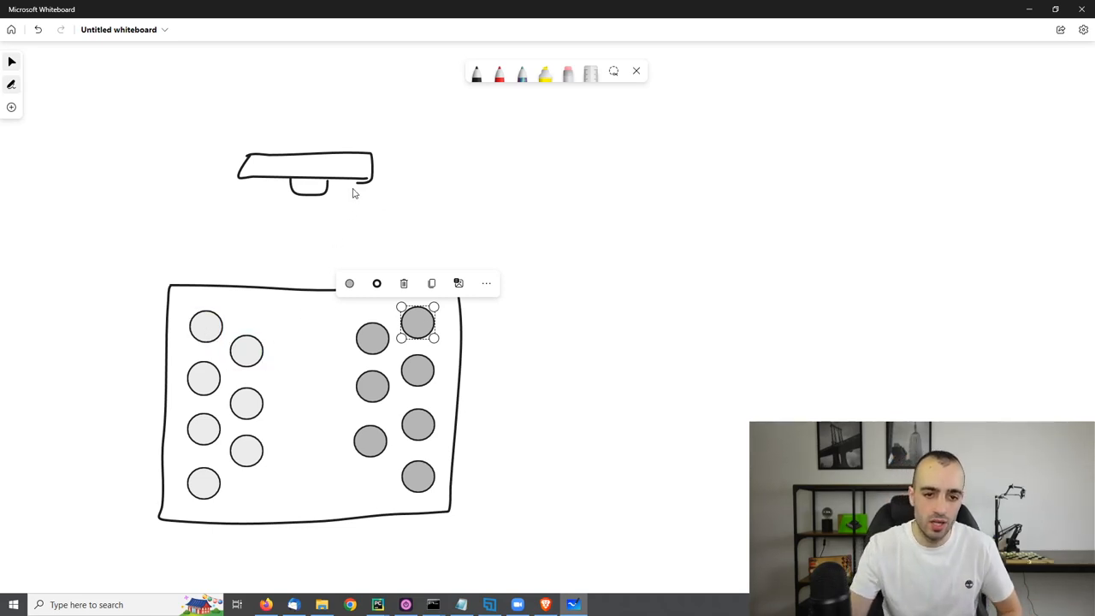
mouse_move(349, 198)
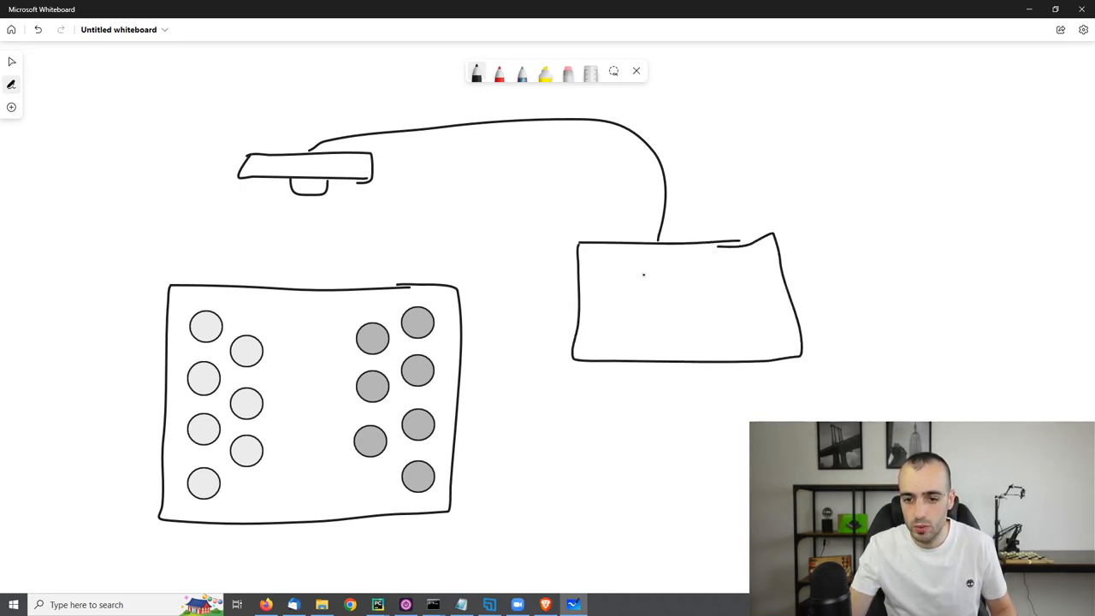
- Handwrite 'COMP VISI' in the box, draw an arrow, and sketch the reaching robot arm
left_click_drag(608, 291, 663, 274)
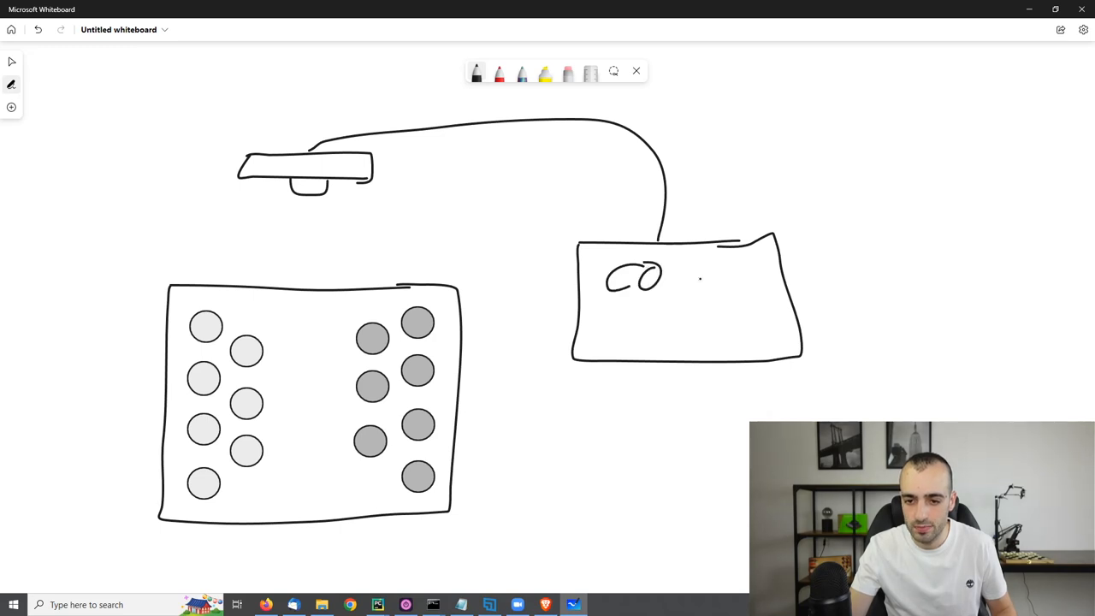
left_click_drag(694, 265, 732, 286)
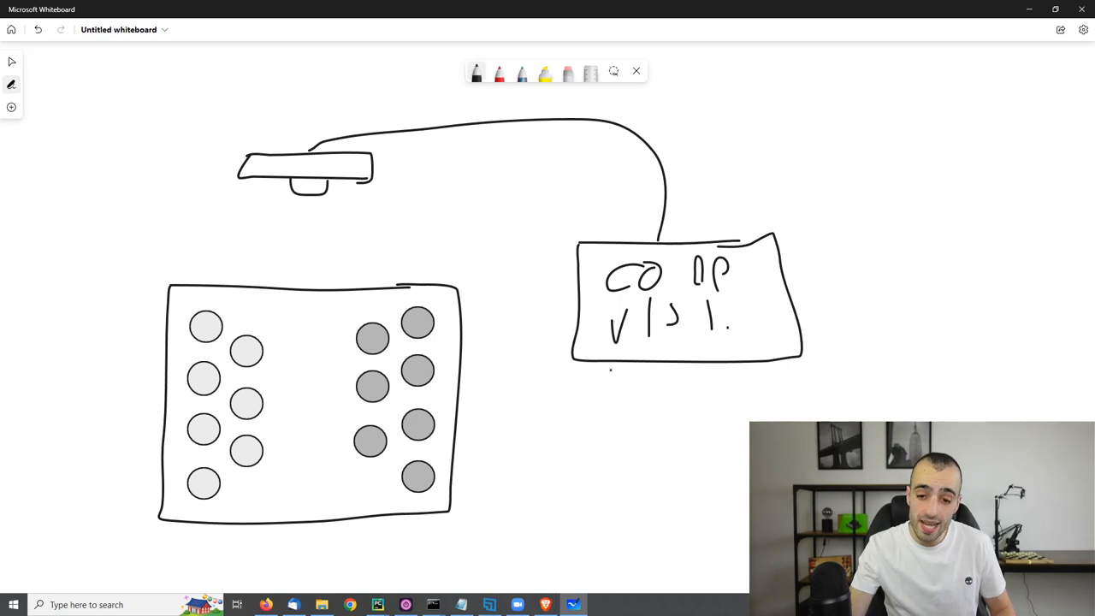
left_click_drag(650, 368, 647, 430)
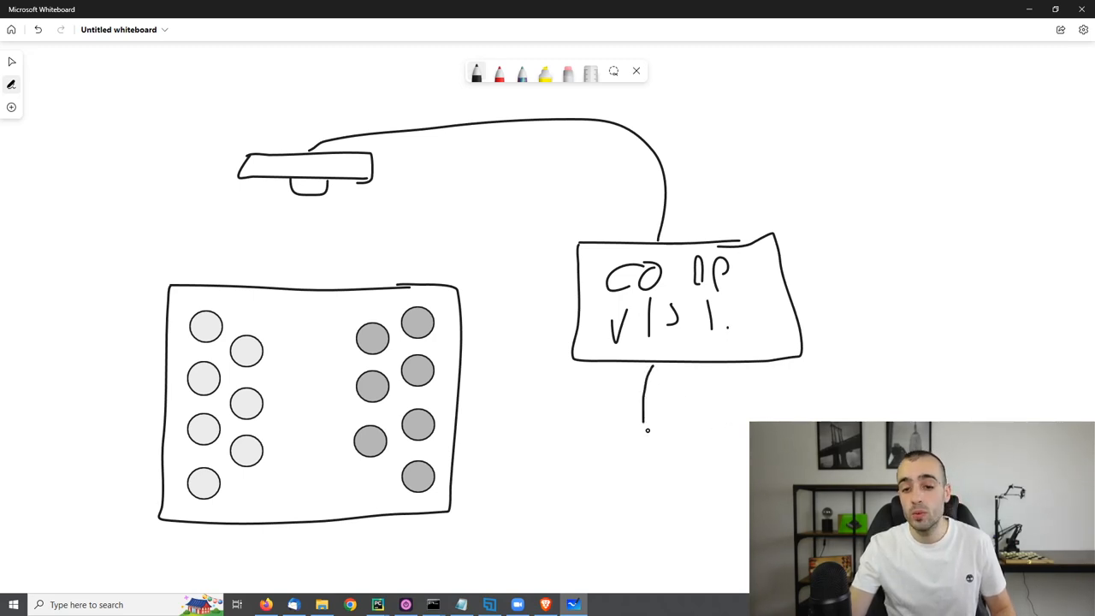
left_click_drag(648, 381, 740, 438)
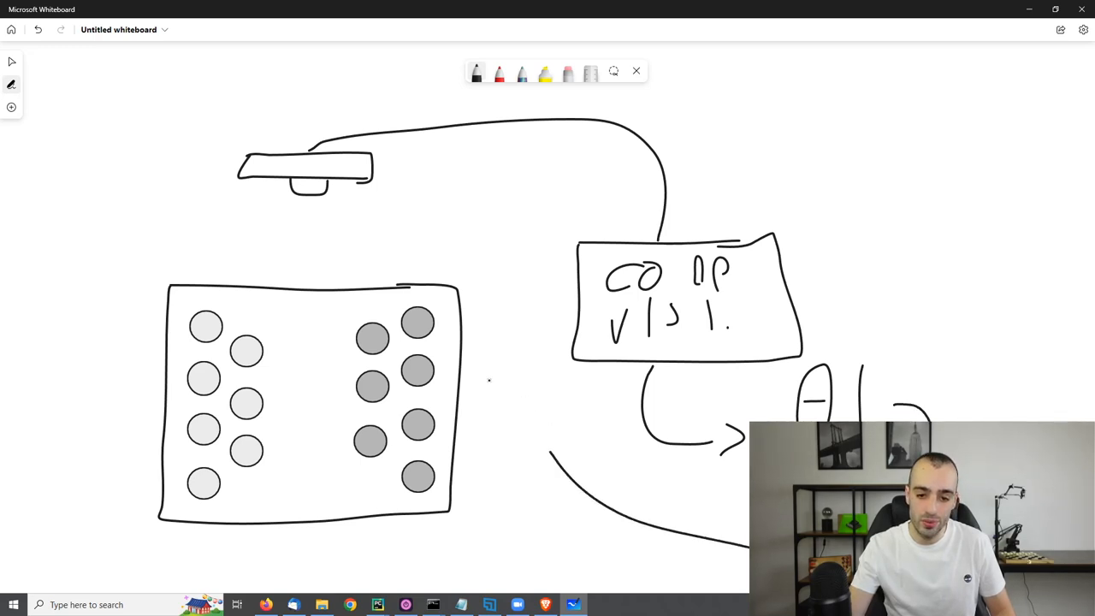
left_click_drag(466, 360, 535, 458)
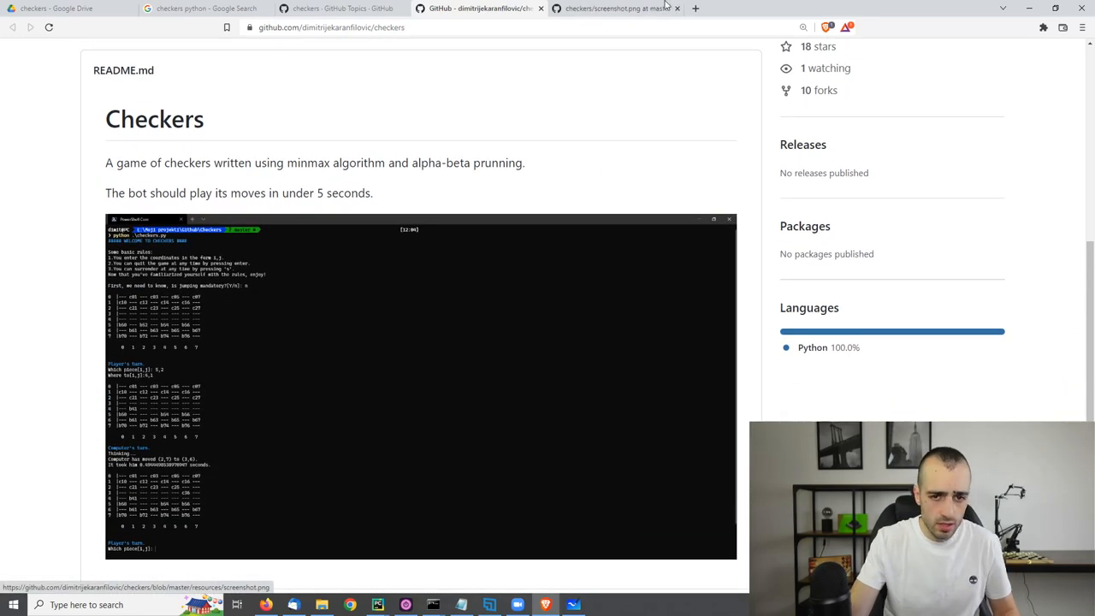
- Open screenshot.png full size and scroll through it to see the computer's reply
left_click(420, 386)
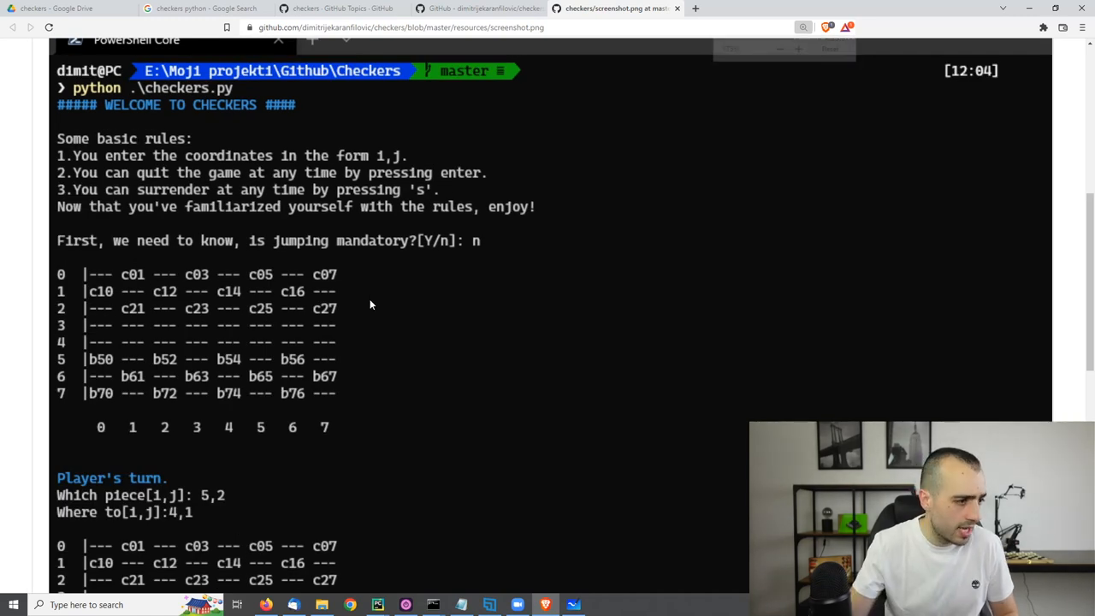
mouse_move(364, 279)
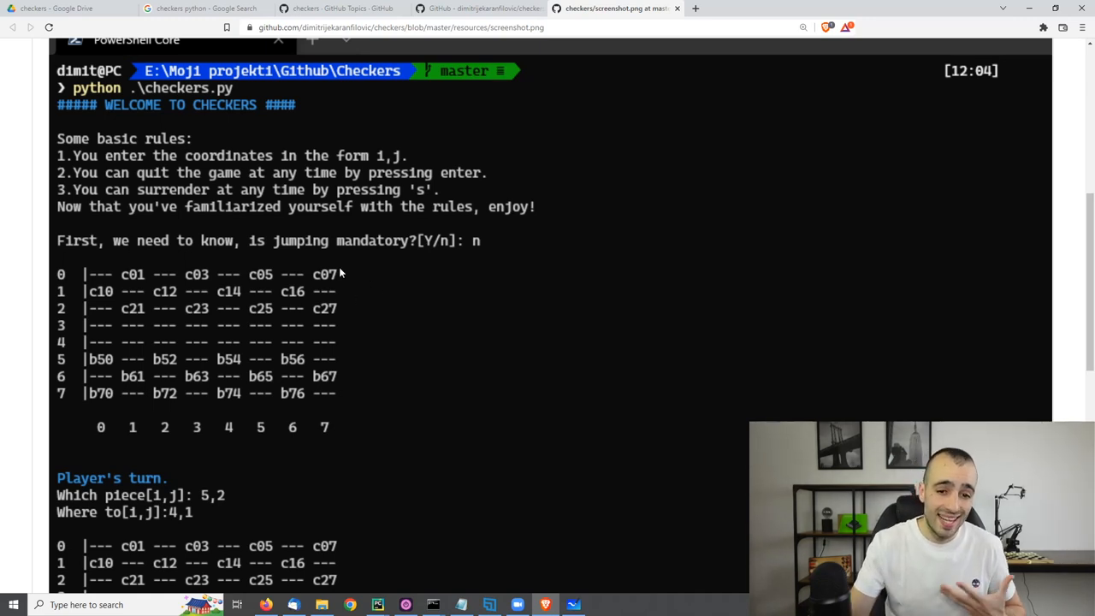
mouse_move(349, 272)
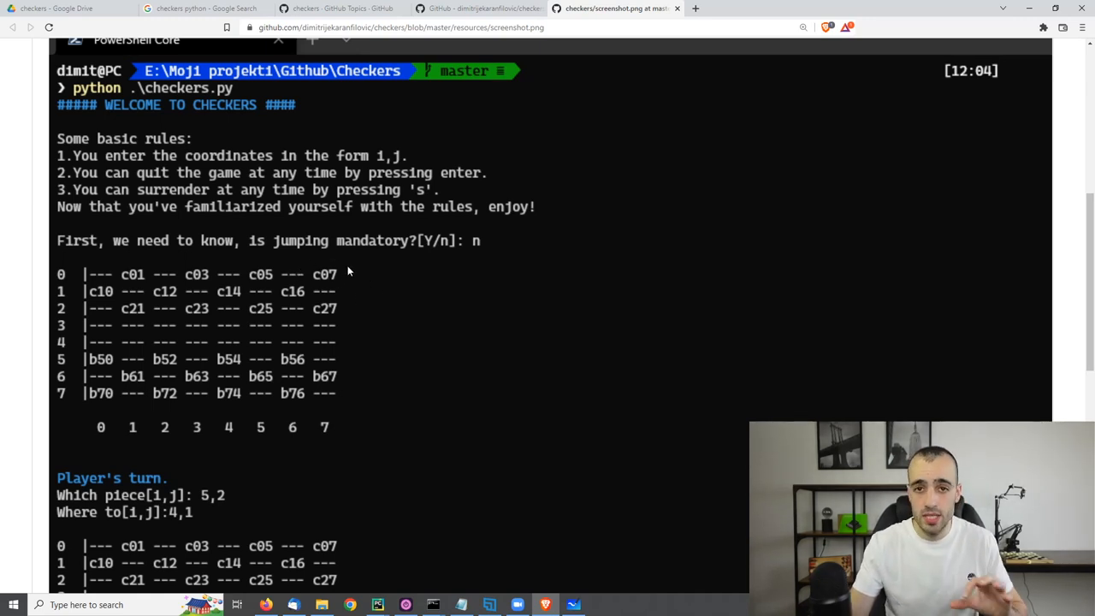
mouse_move(365, 261)
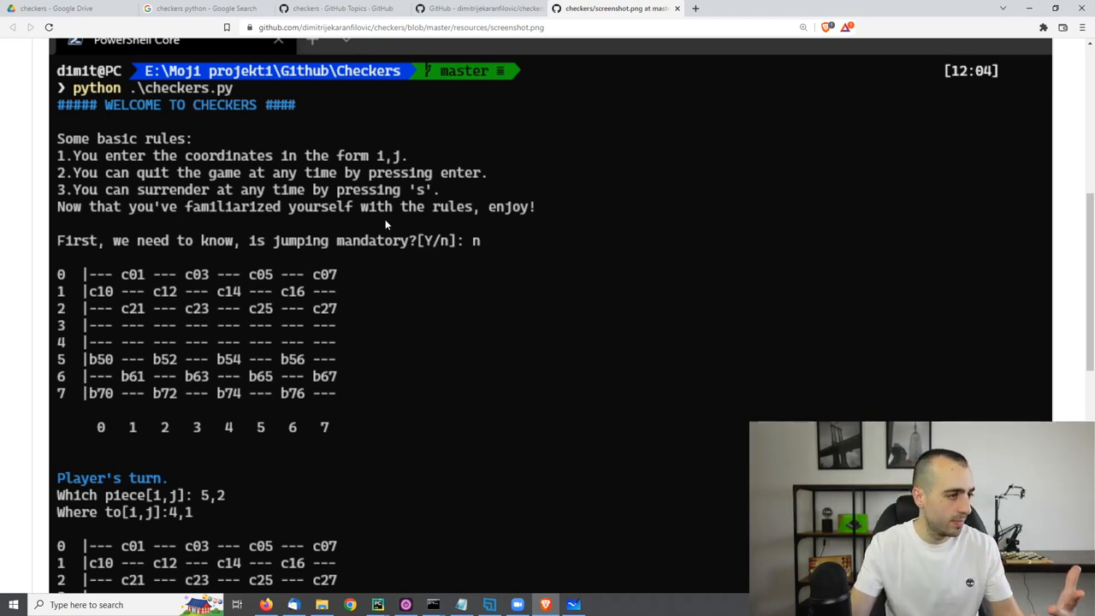
mouse_move(391, 228)
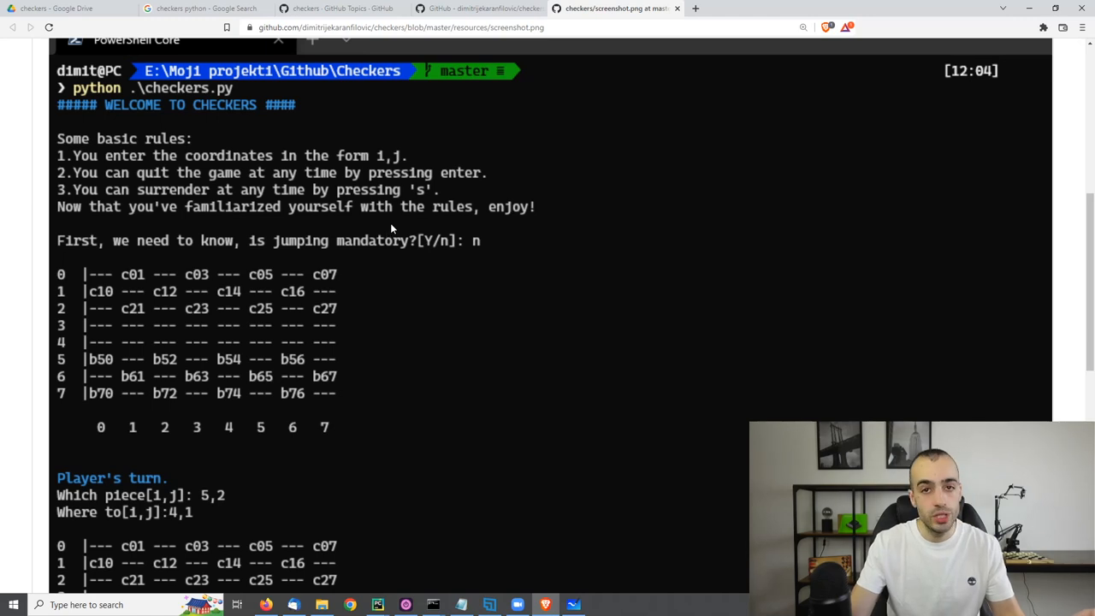
mouse_move(310, 287)
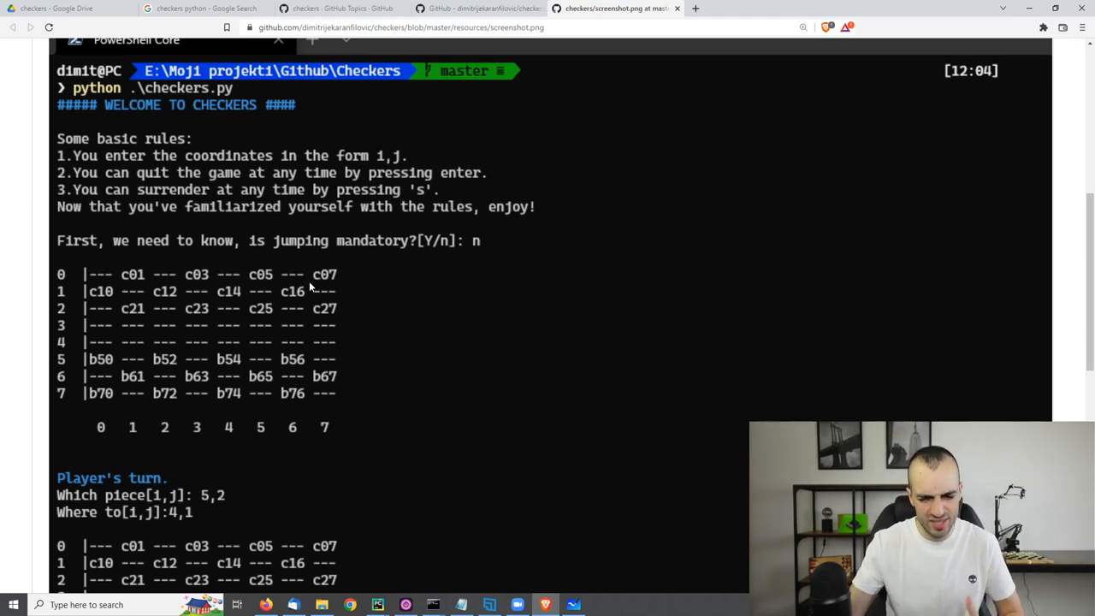
mouse_move(216, 251)
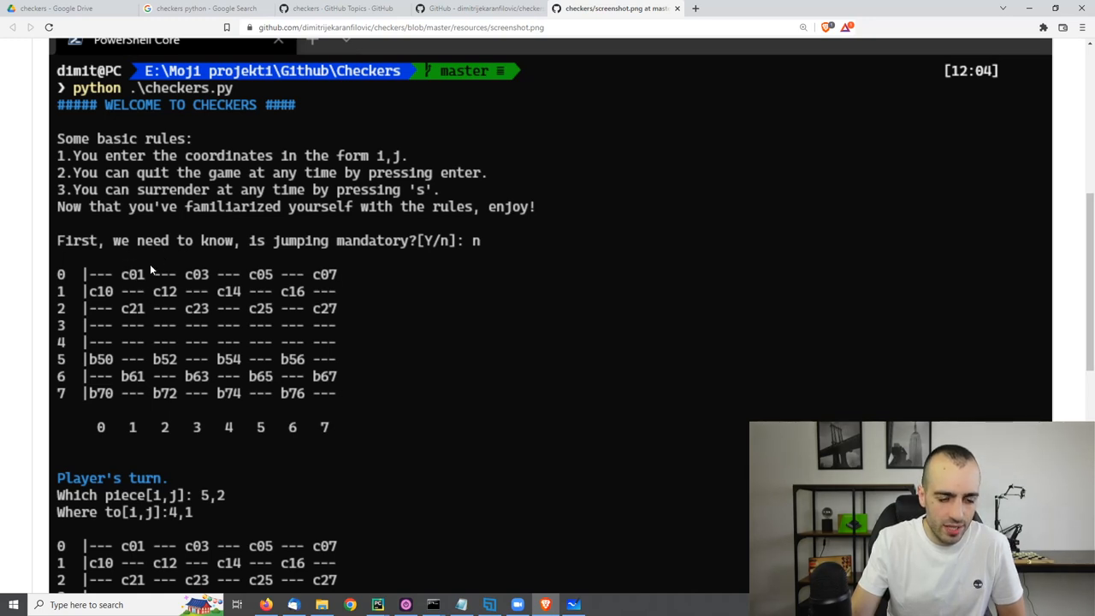
mouse_move(120, 274)
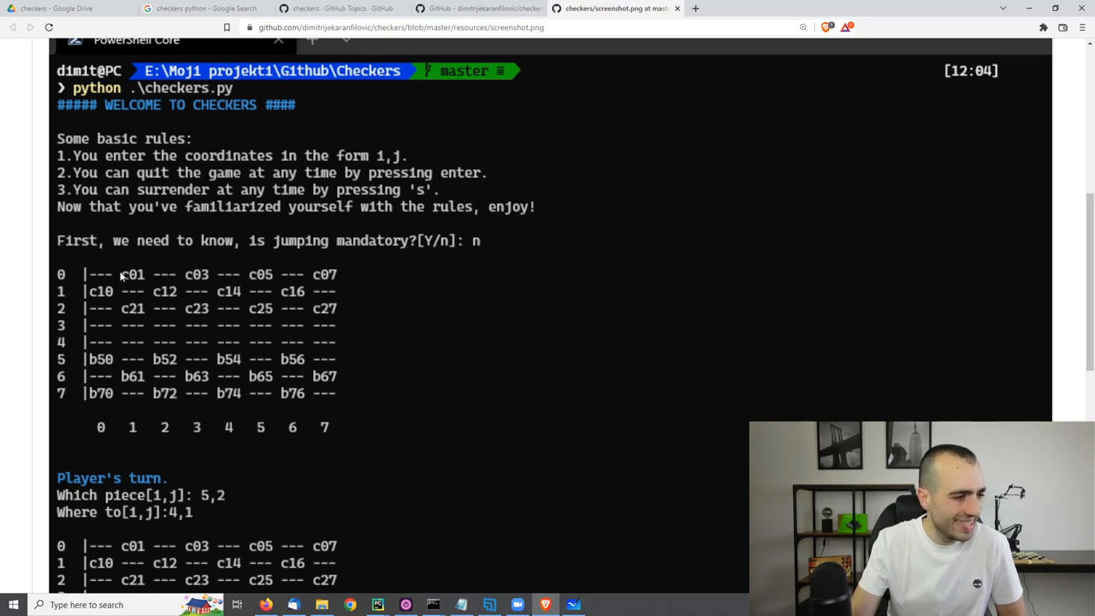
mouse_move(53, 316)
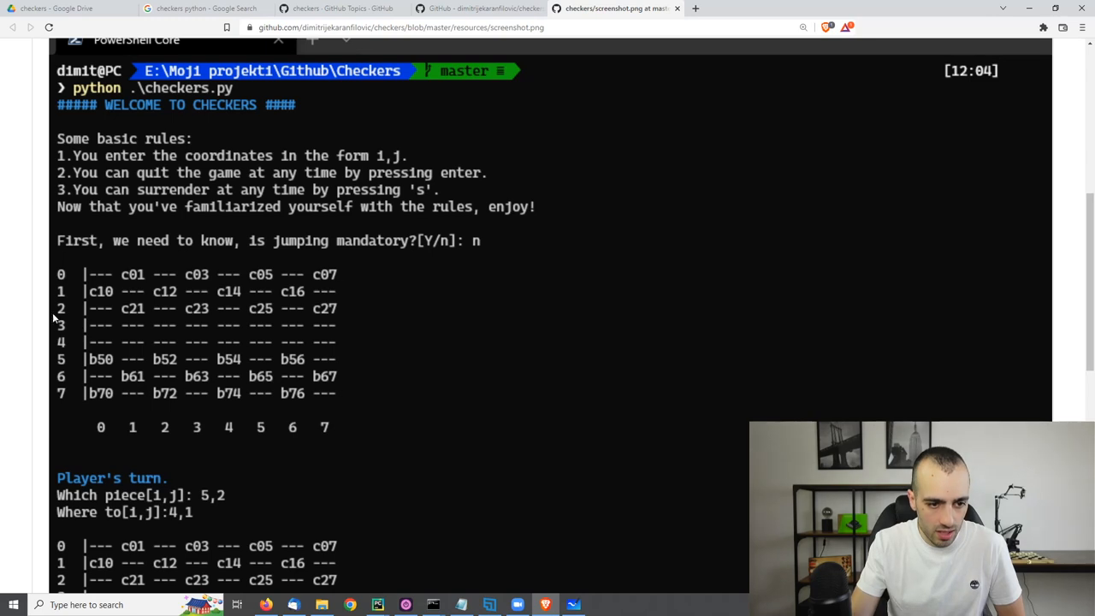
mouse_move(61, 274)
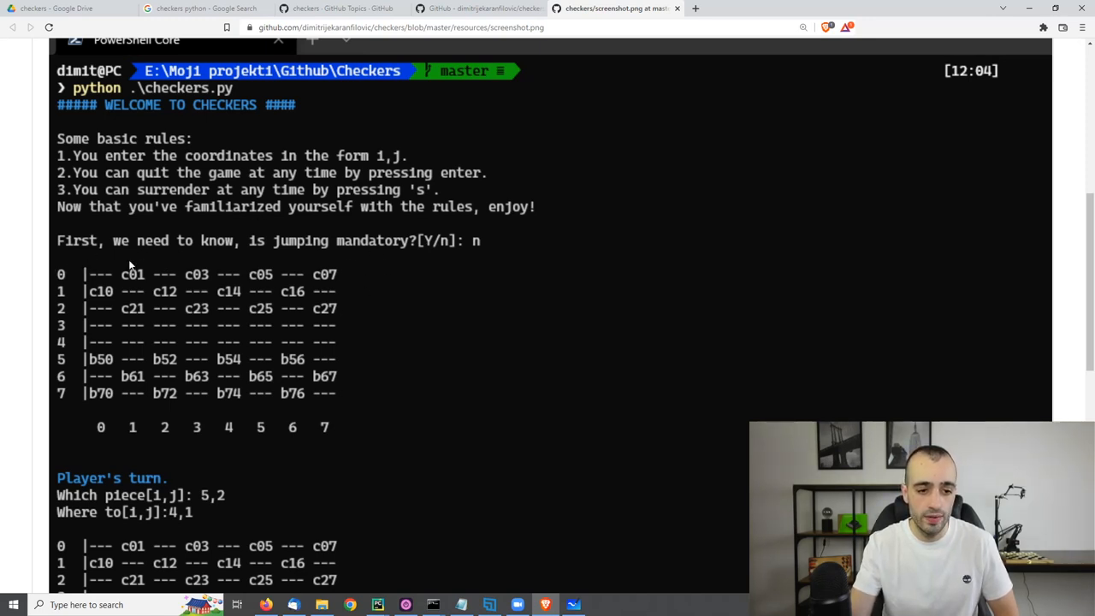
scroll("down", 3)
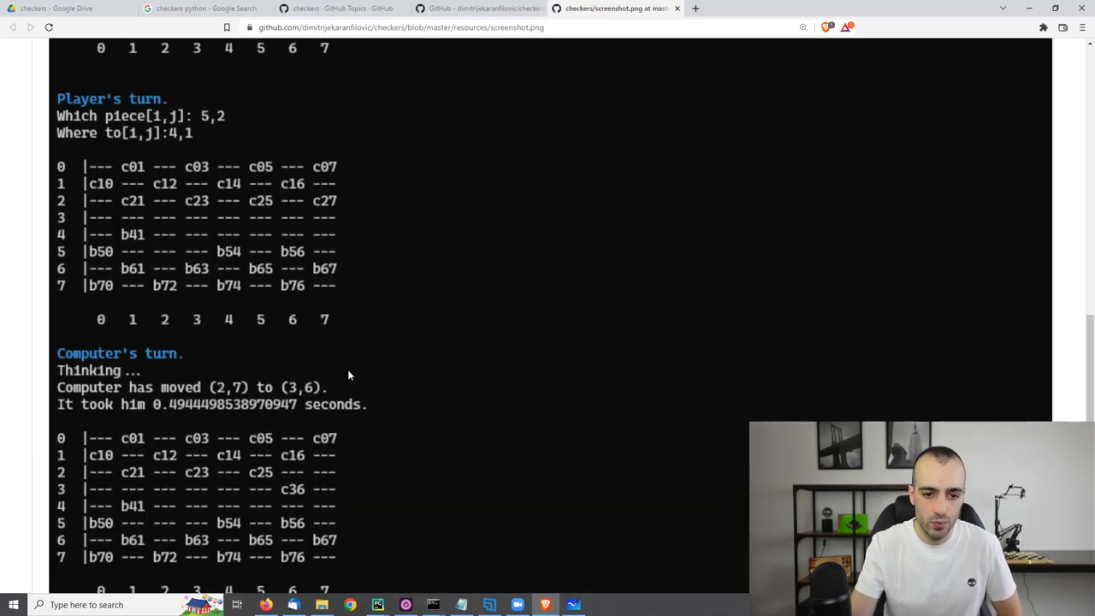
scroll("up", 3)
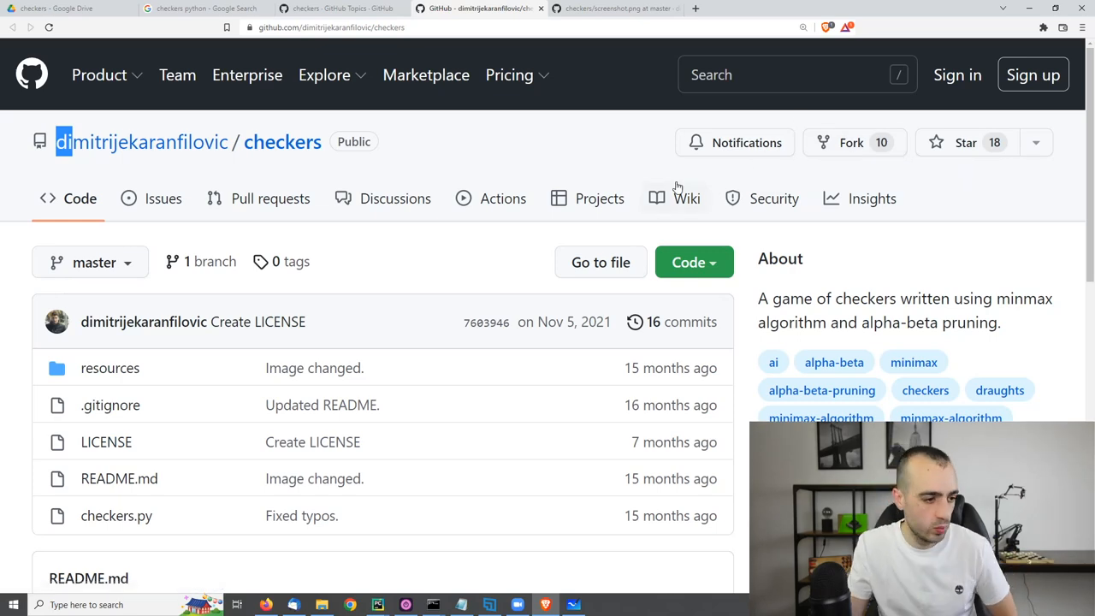
- Run checkers.py, answer n to mandatory jumping, and inspect the printed starting board
scroll("down", 3)
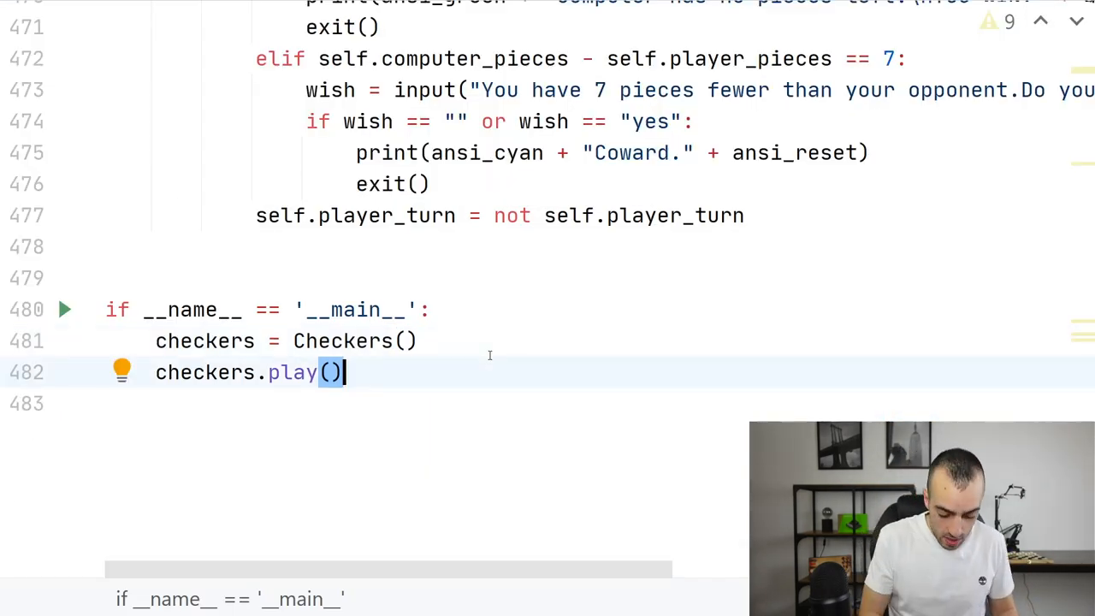
left_click(65, 309)
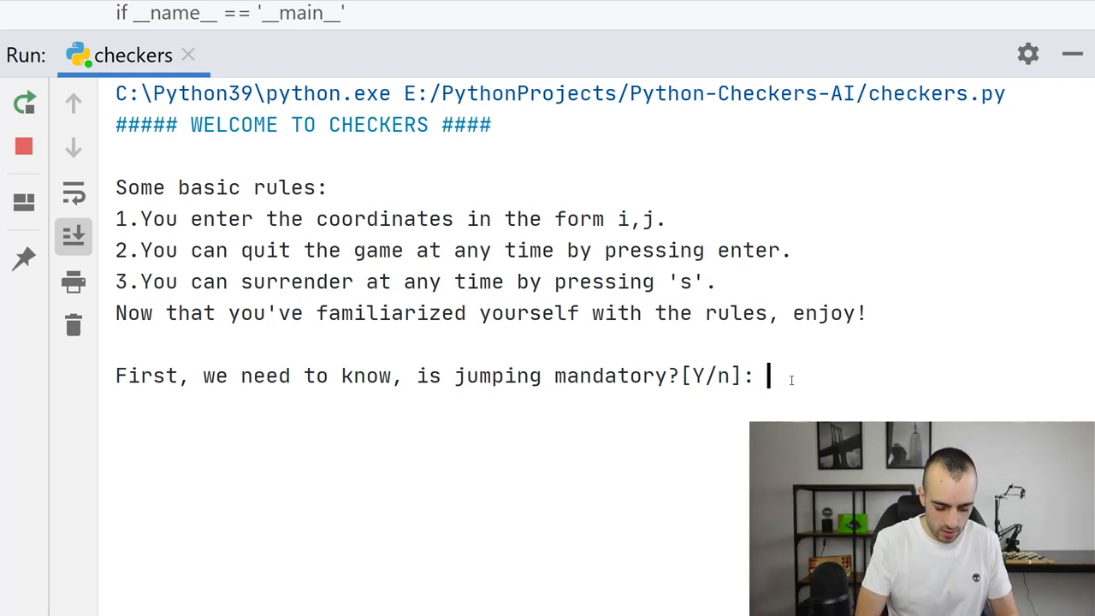
type("n")
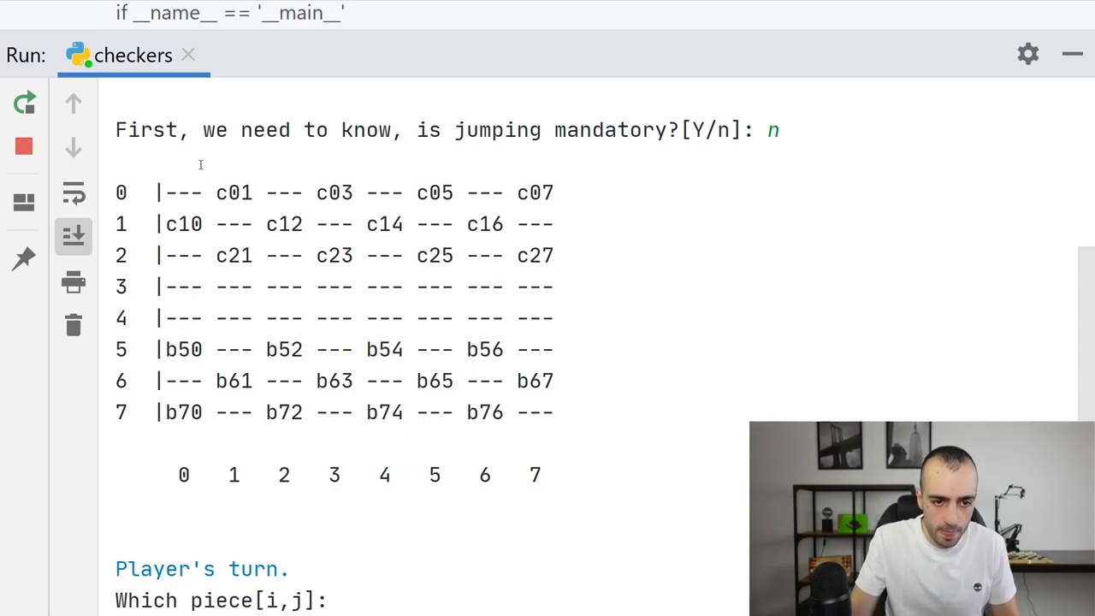
left_click_drag(154, 191, 530, 255)
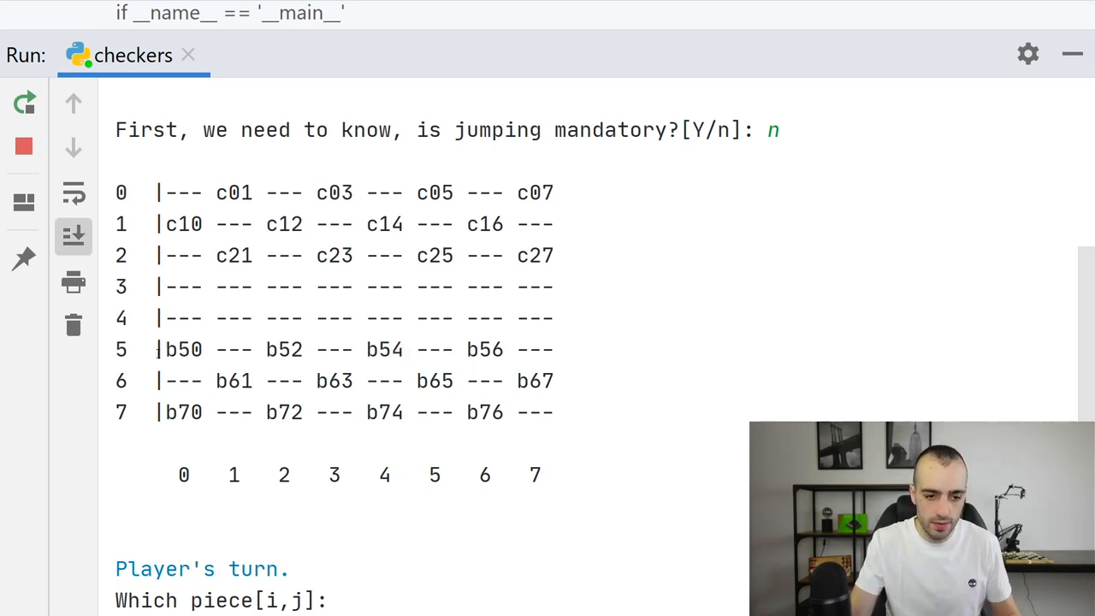
double_click(181, 349)
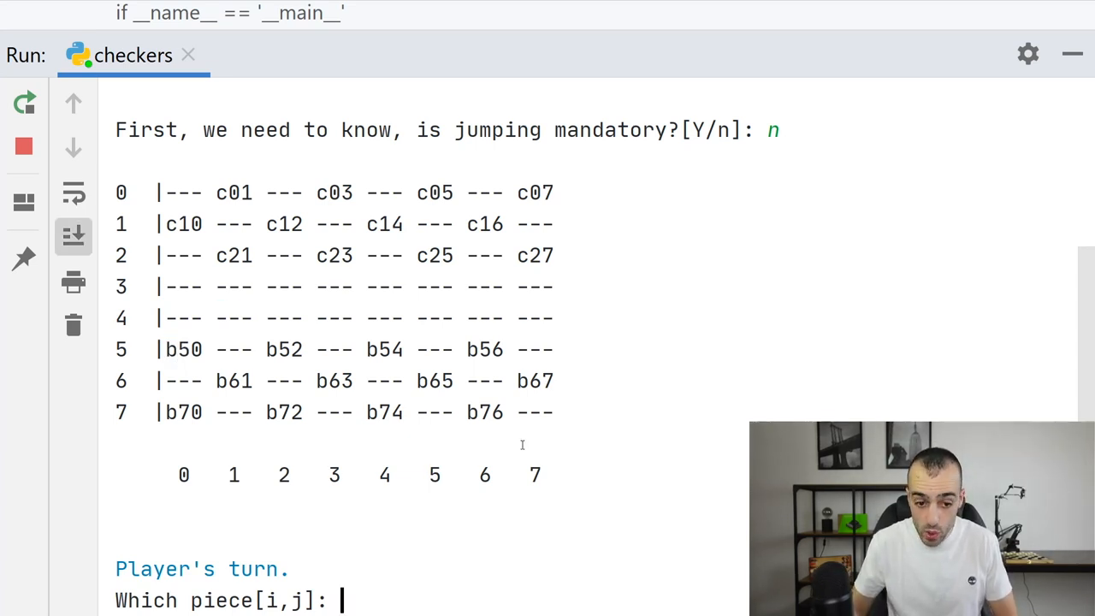
- Move piece 5,0 to 4,1 and check the computer's (2,7) to (3,6) reply
type("5,0")
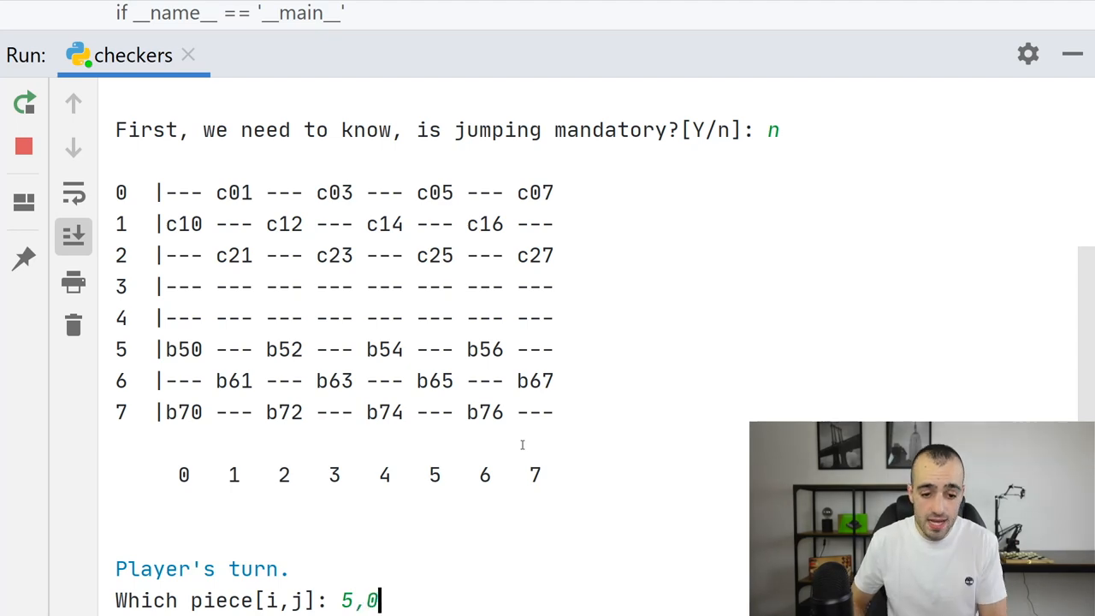
type("4")
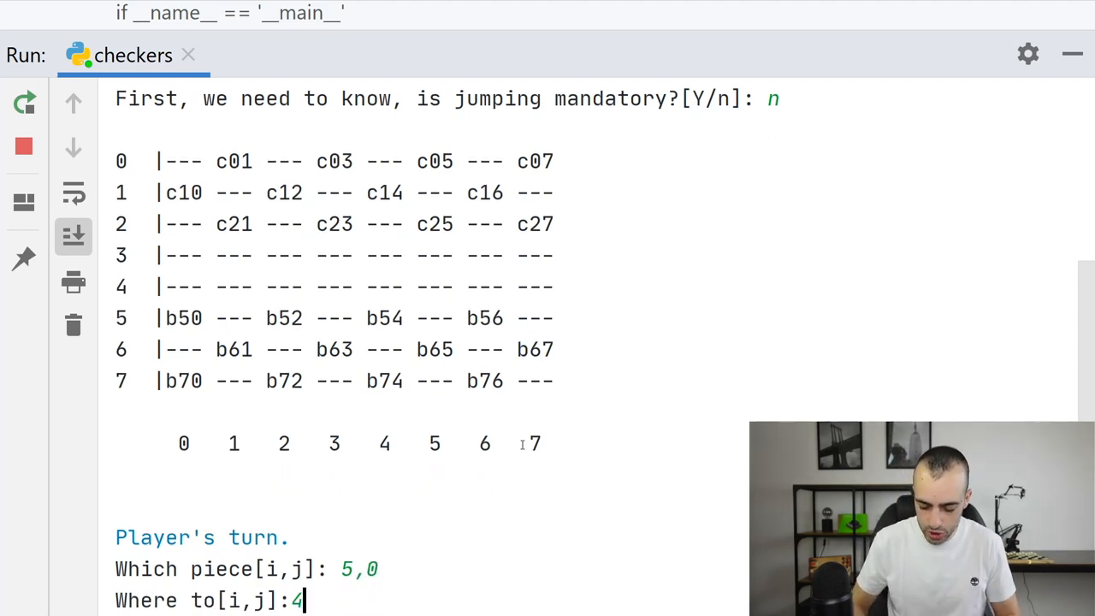
key("enter")
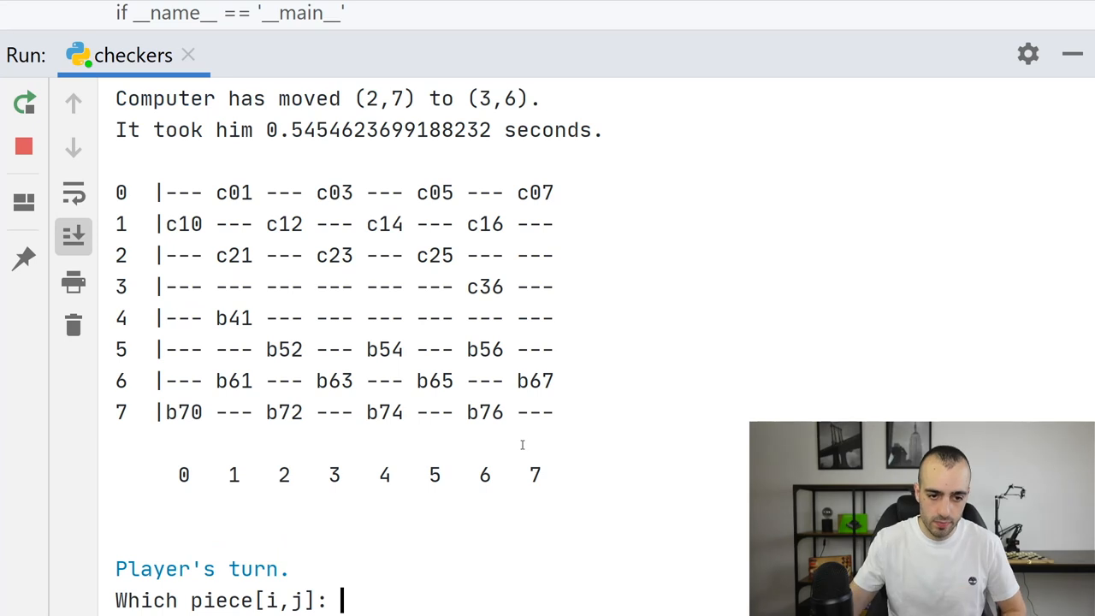
double_click(233, 317)
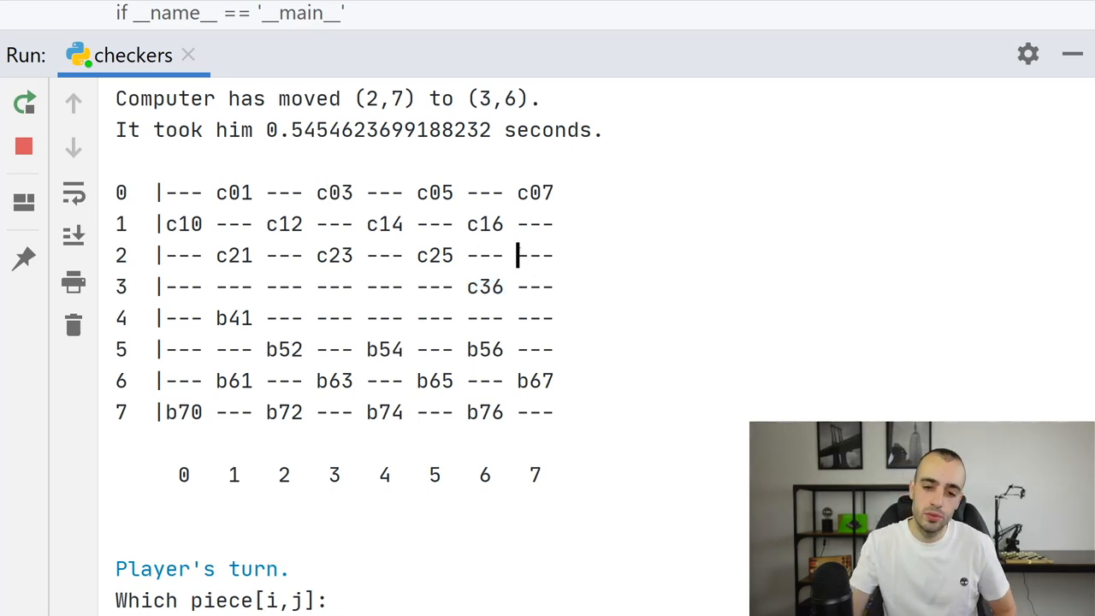
double_click(485, 286)
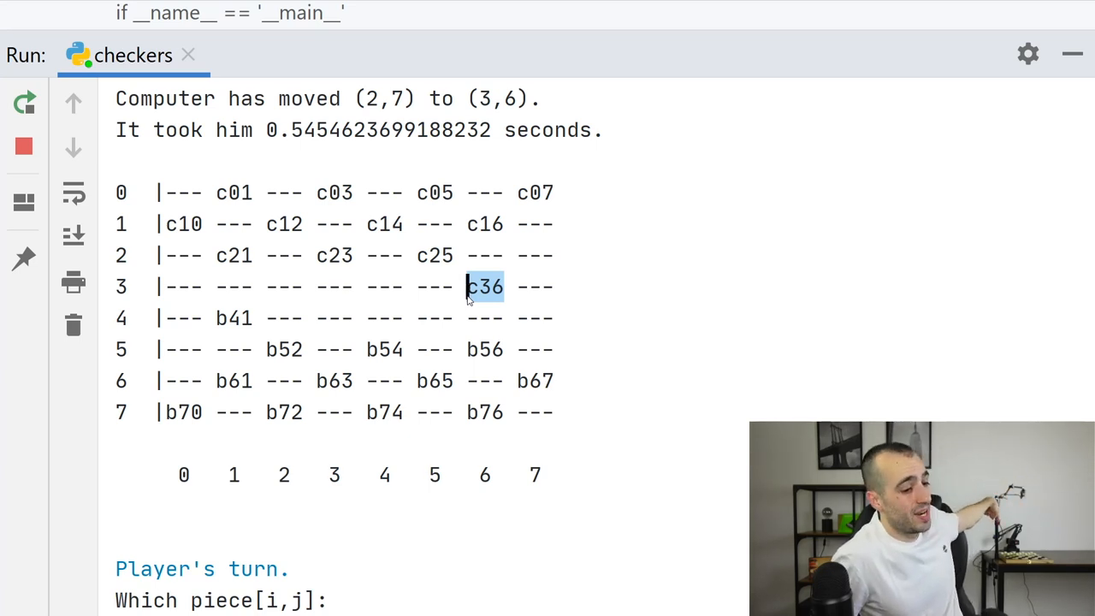
mouse_move(23, 257)
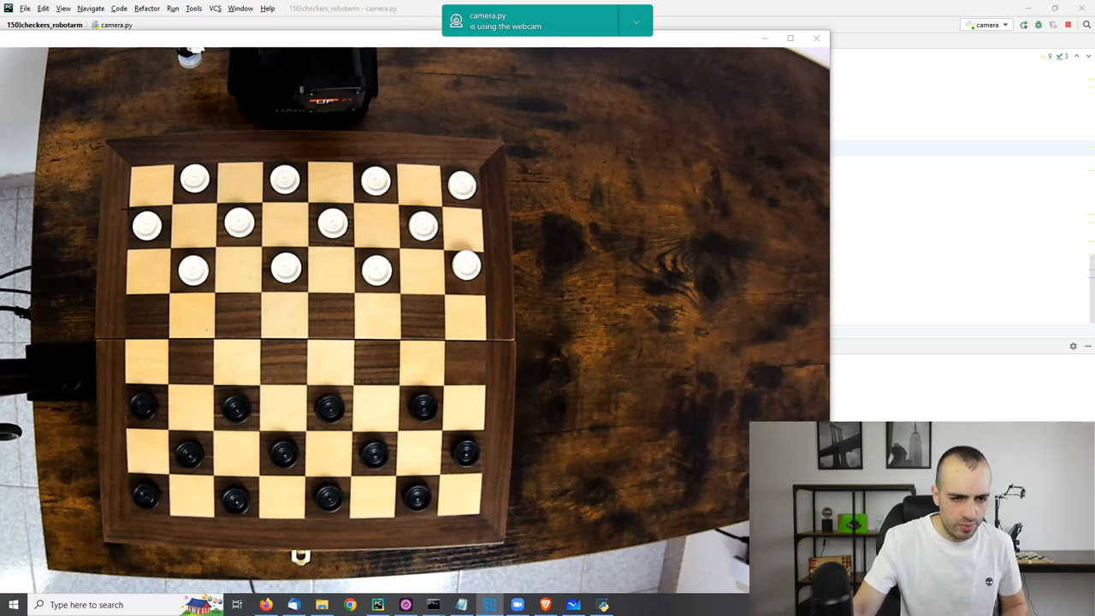
mouse_move(195, 267)
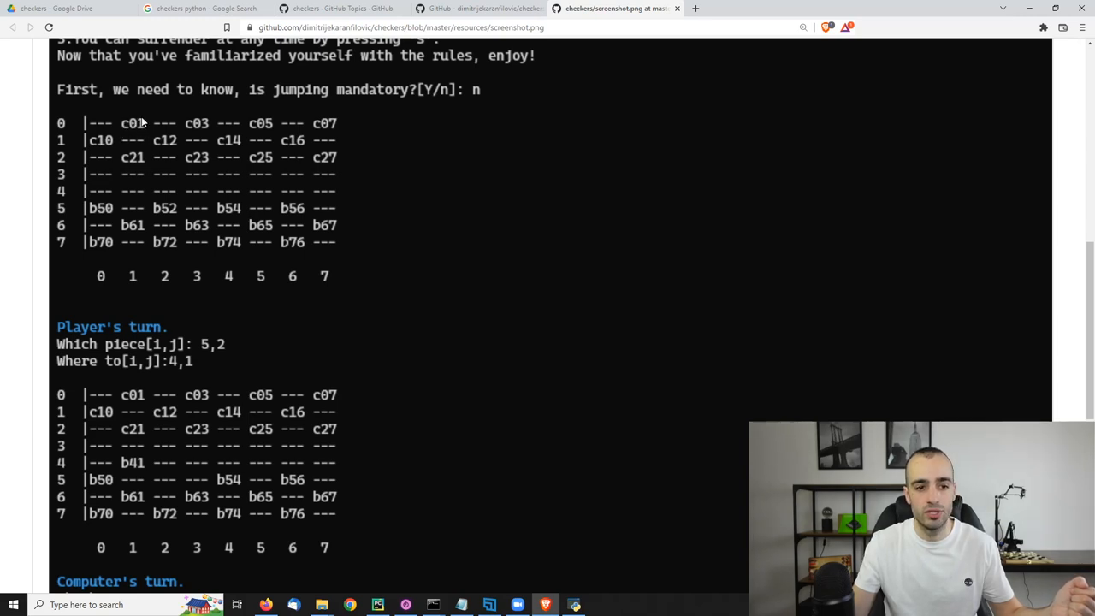
mouse_move(139, 150)
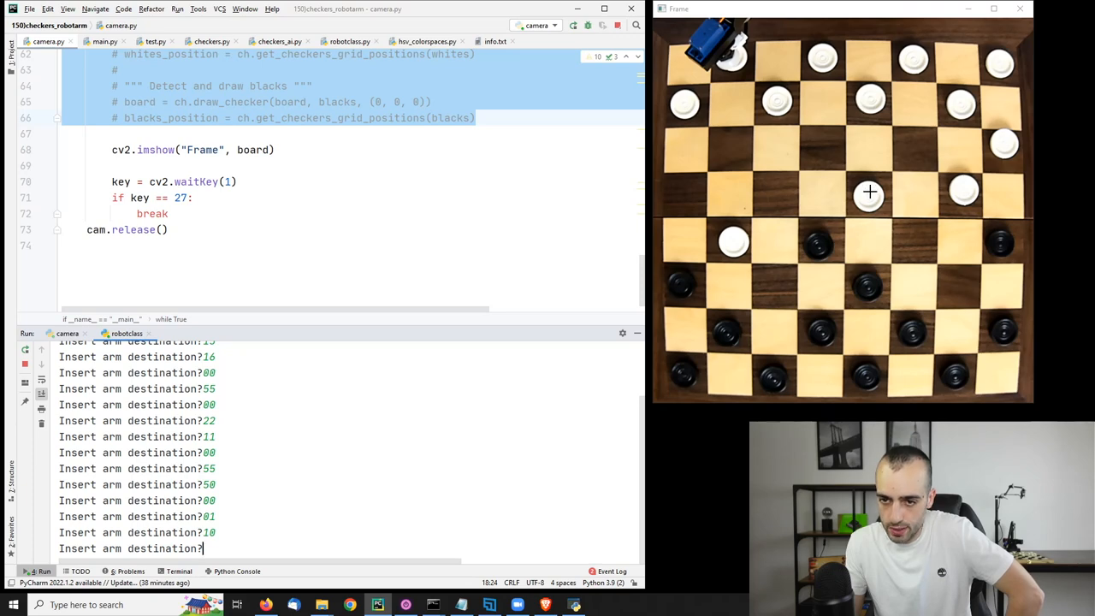
- Begin entering a row-4 cell at the 'Insert arm destination?' prompt
type("43")
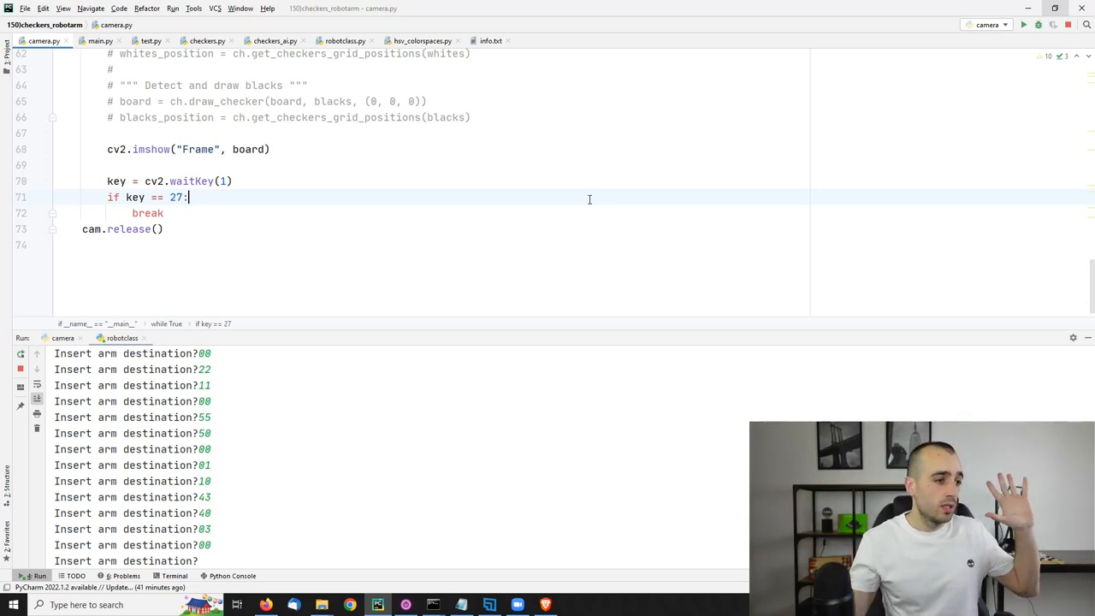
mouse_move(481, 5)
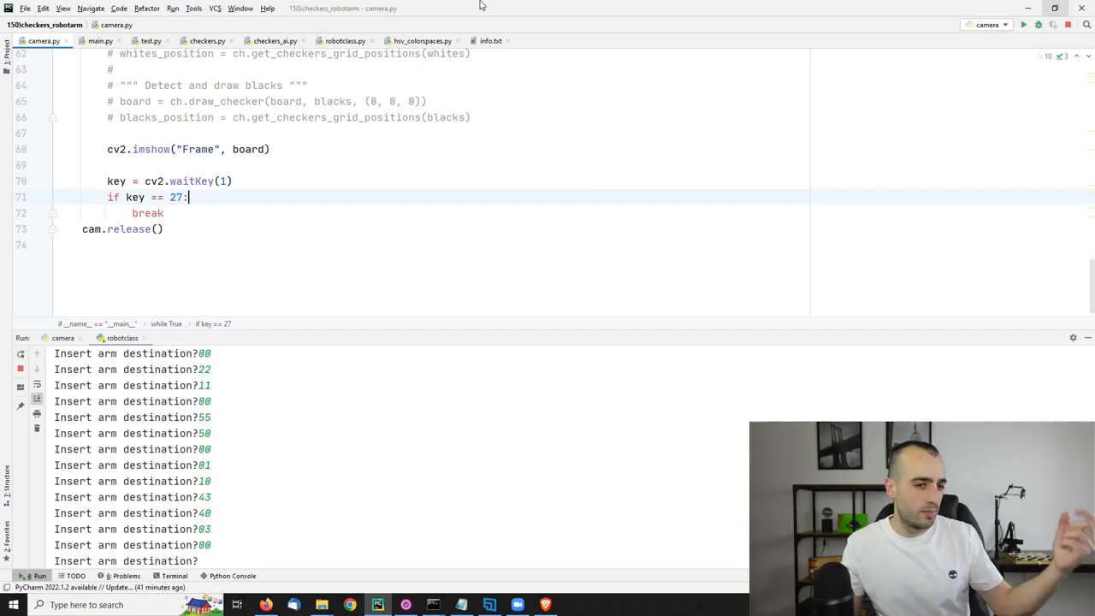